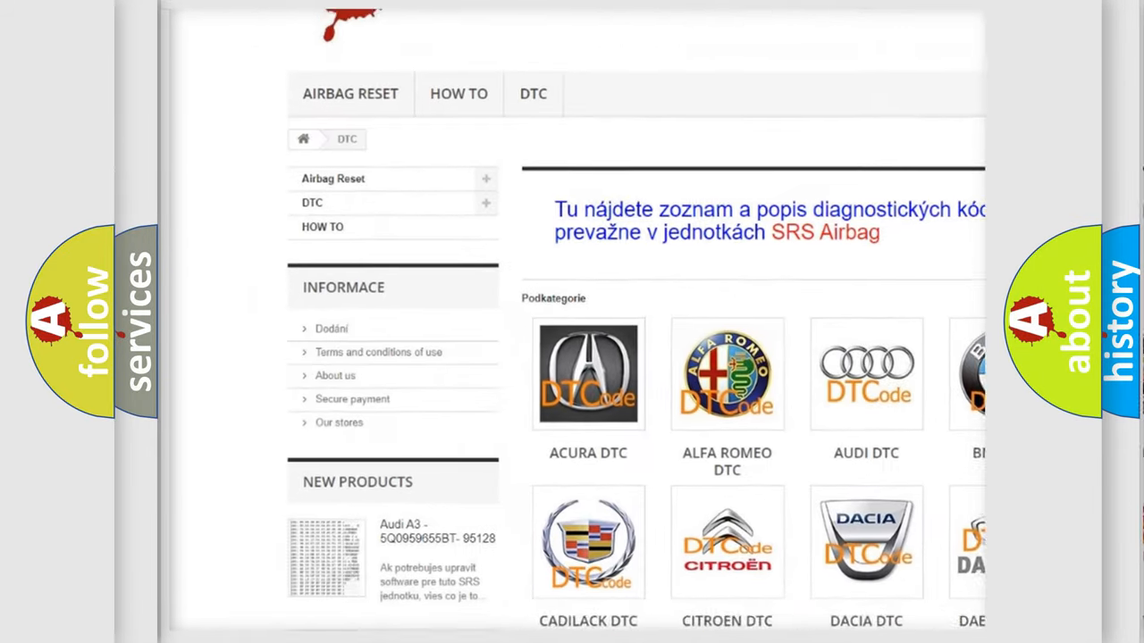
scroll(down, 3)
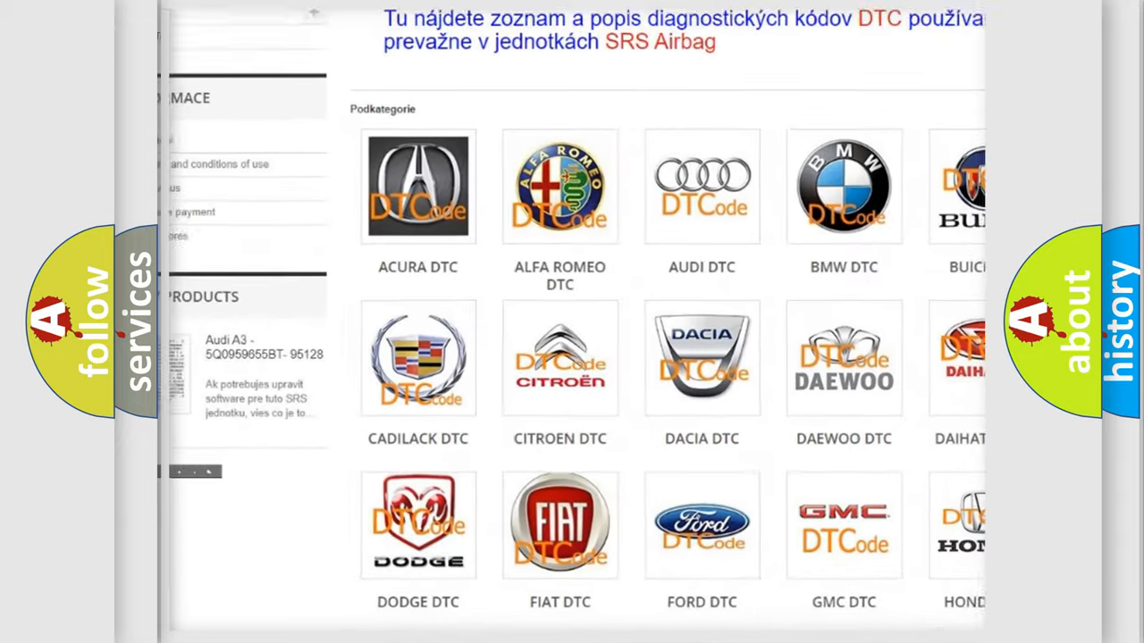
scroll(down, 3)
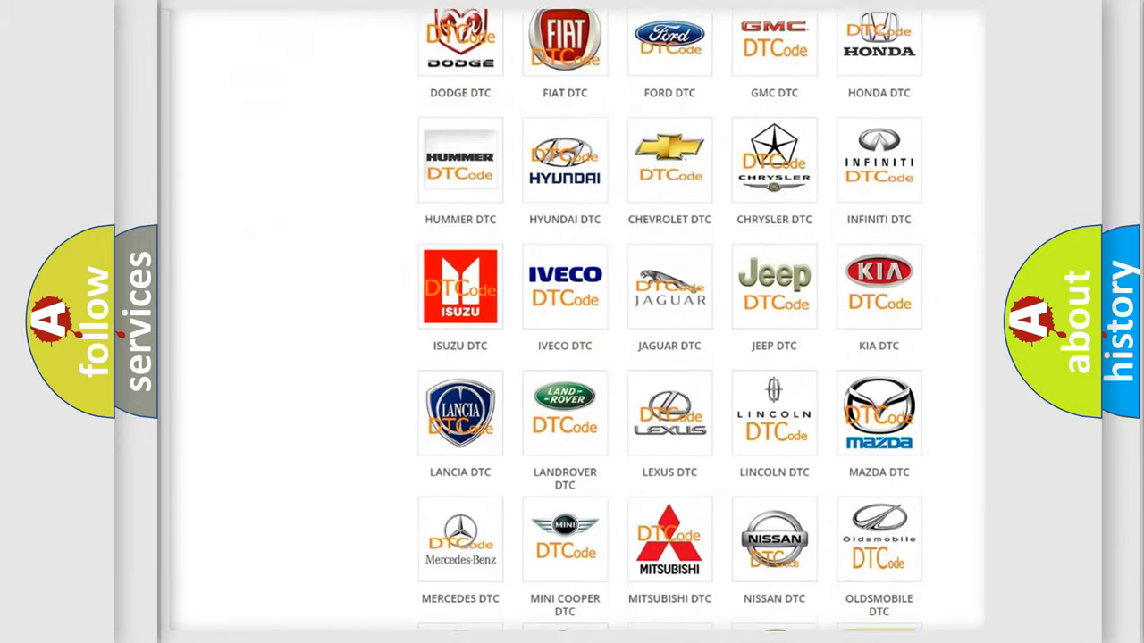
scroll(down, 3)
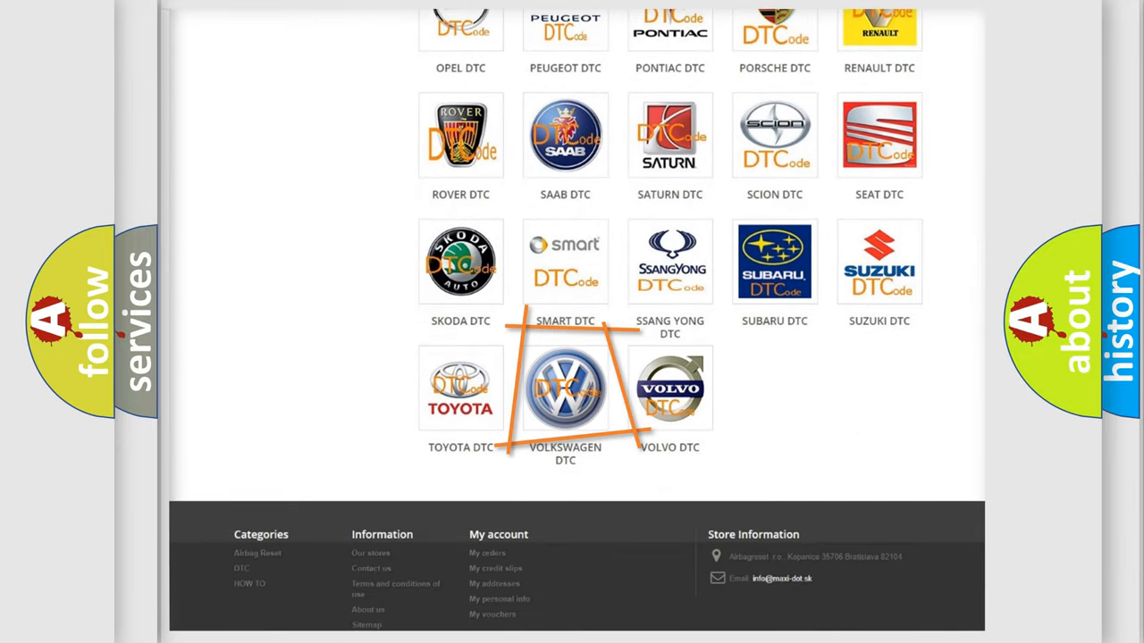